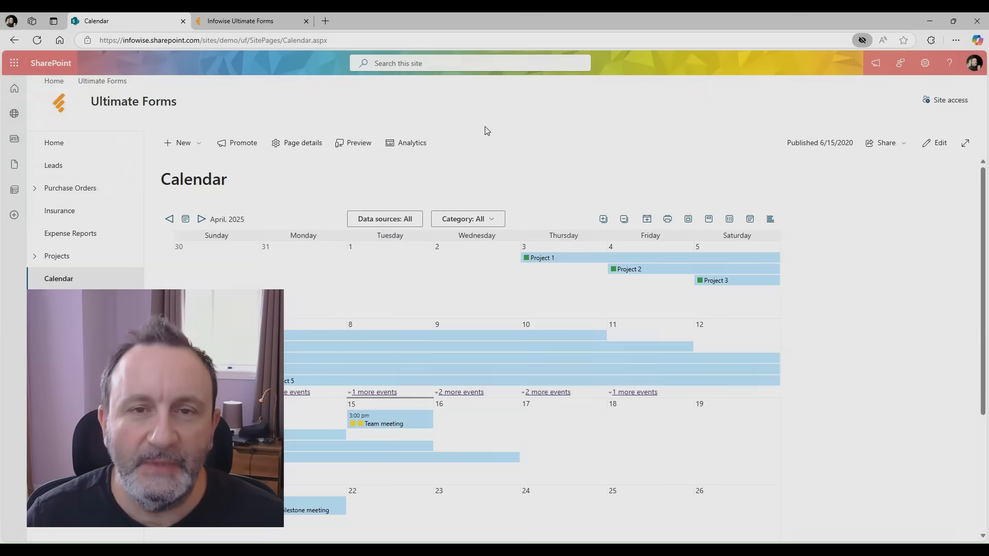
{"action": "mouse_move", "coordinate": [642, 108]}
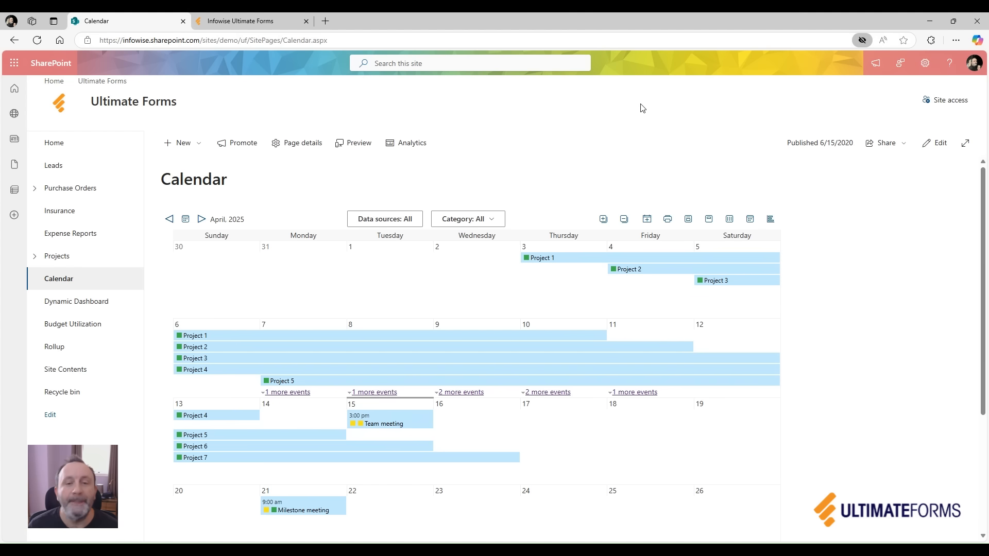
{"action": "mouse_move", "coordinate": [291, 195]}
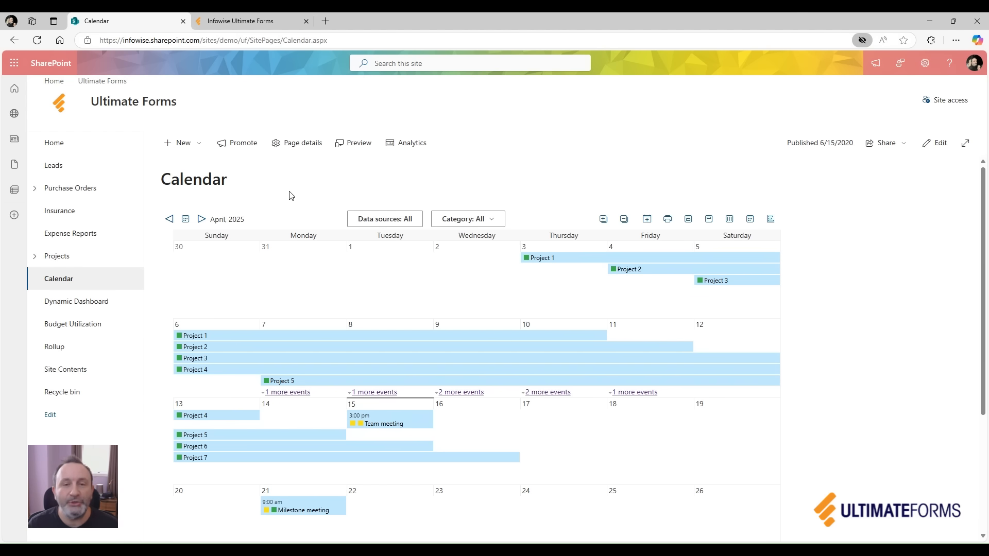
- Hide Projects items with the data source filter and check the category filter choices
{"action": "left_click", "coordinate": [384, 219]}
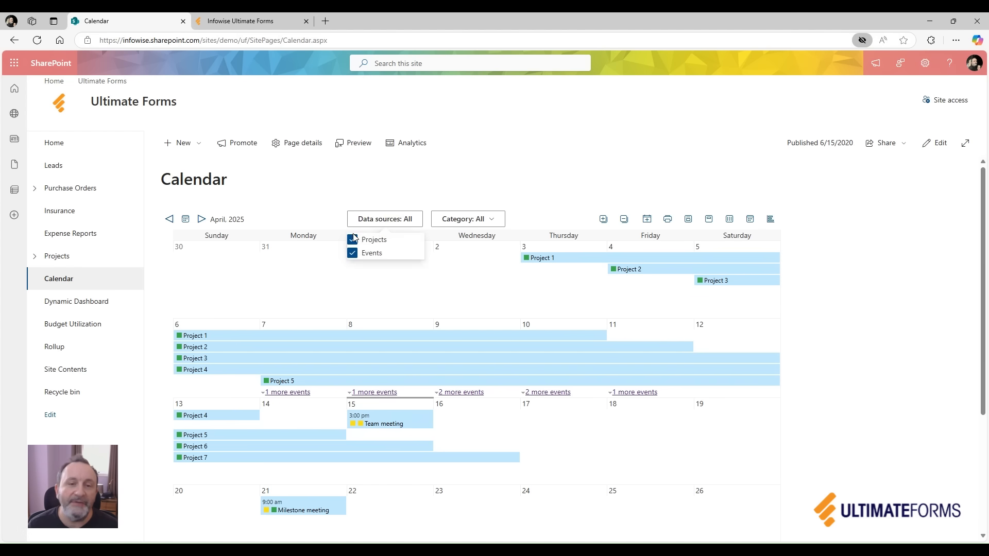
{"action": "left_click", "coordinate": [352, 239]}
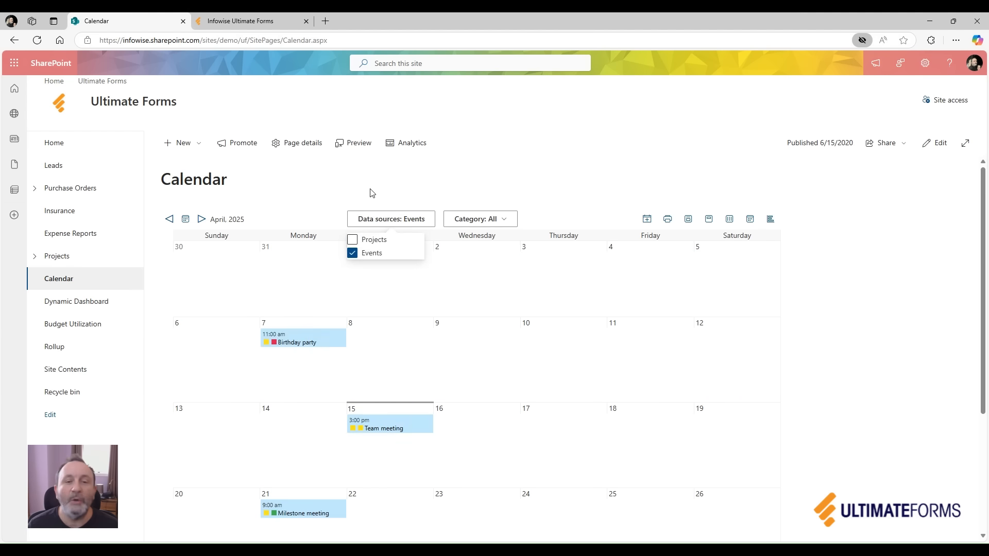
{"action": "mouse_move", "coordinate": [479, 209]}
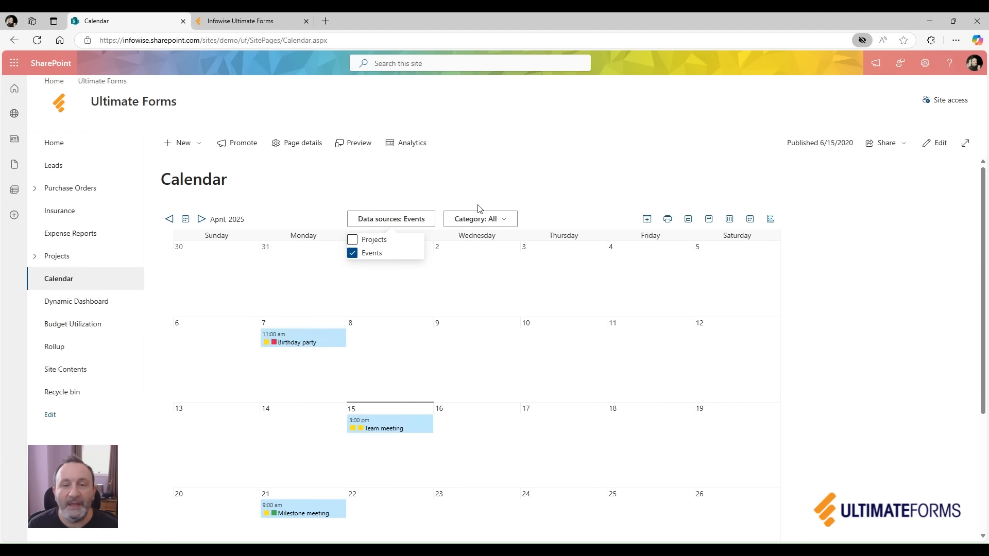
{"action": "left_click", "coordinate": [478, 218]}
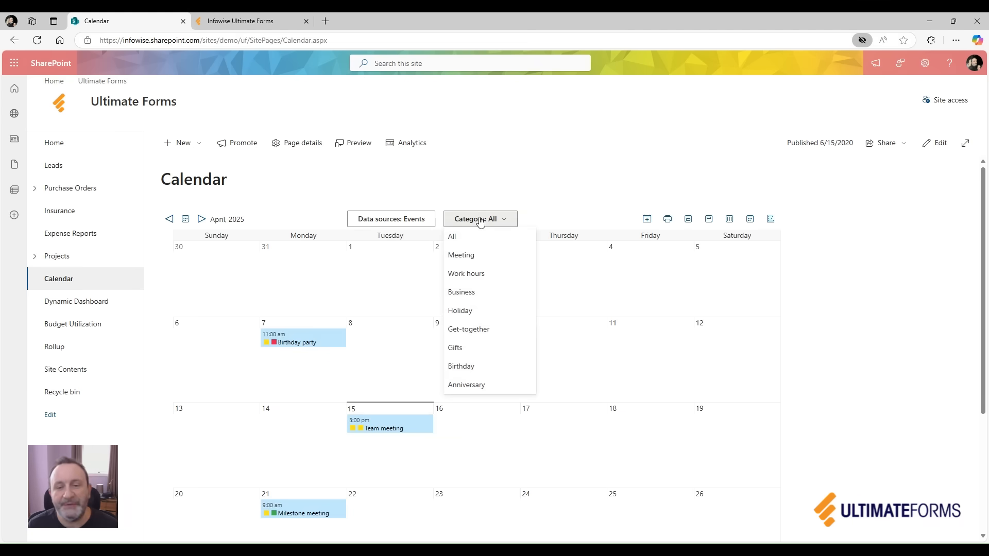
{"action": "left_click", "coordinate": [460, 365]}
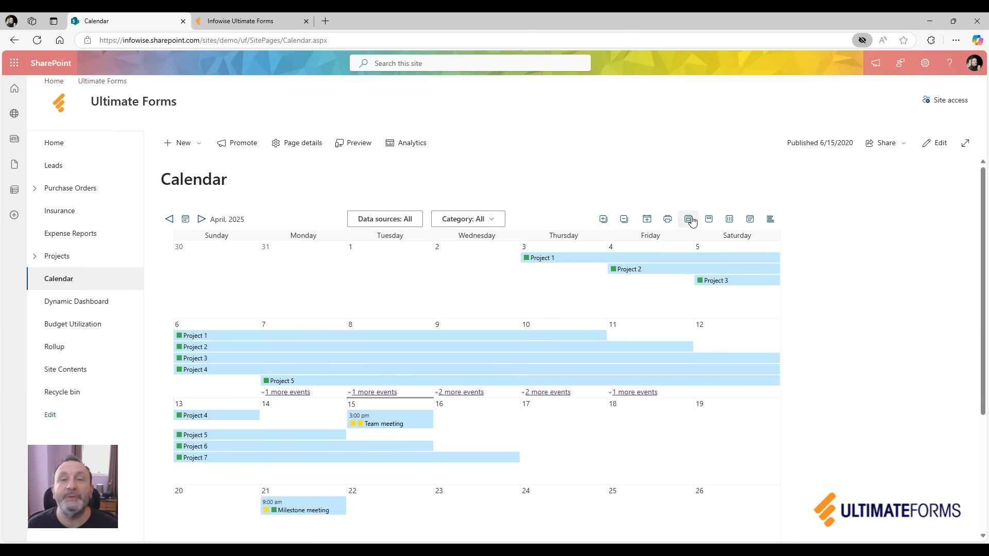
- Show the calendar as day (April 15), work week and full week, then change layout
{"action": "left_click", "coordinate": [688, 219]}
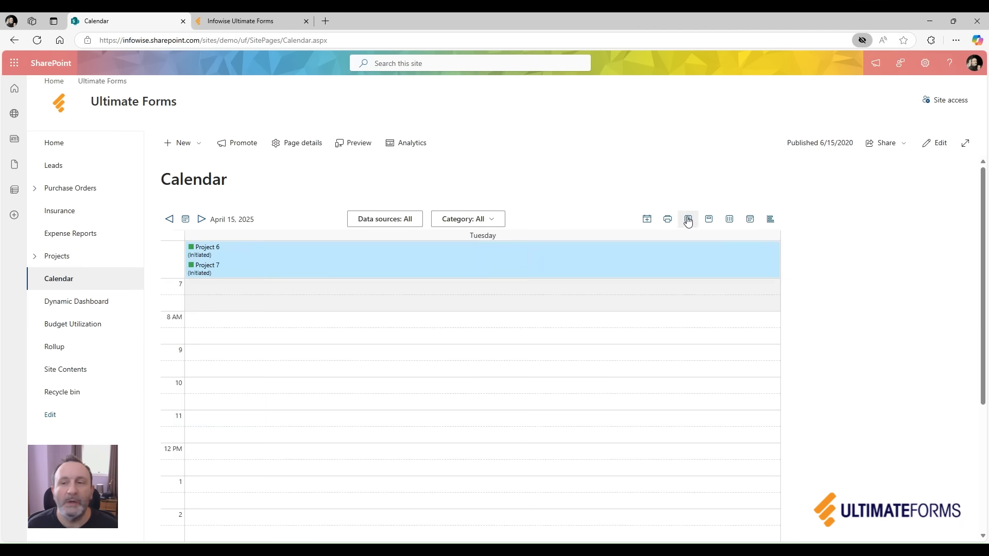
{"action": "left_click", "coordinate": [707, 219]}
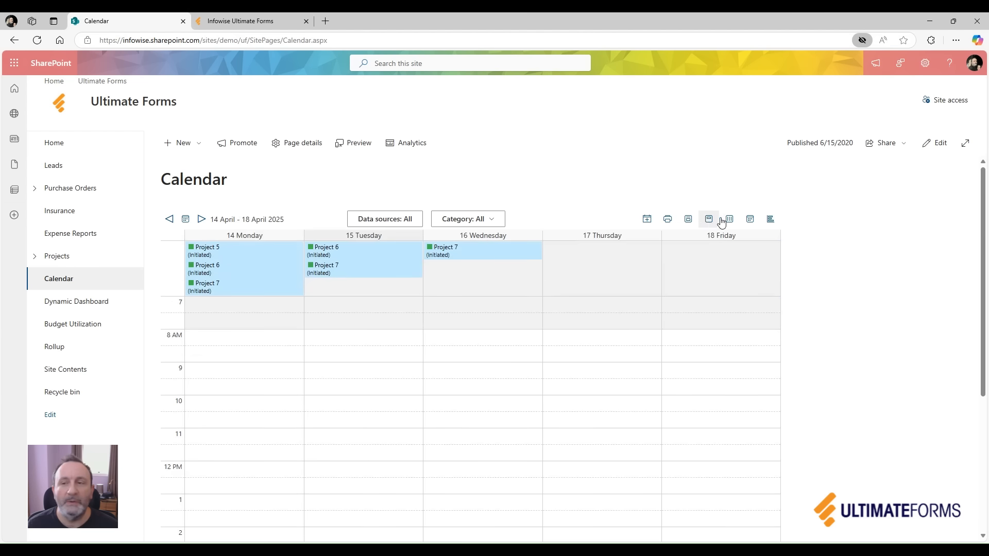
{"action": "left_click", "coordinate": [728, 219]}
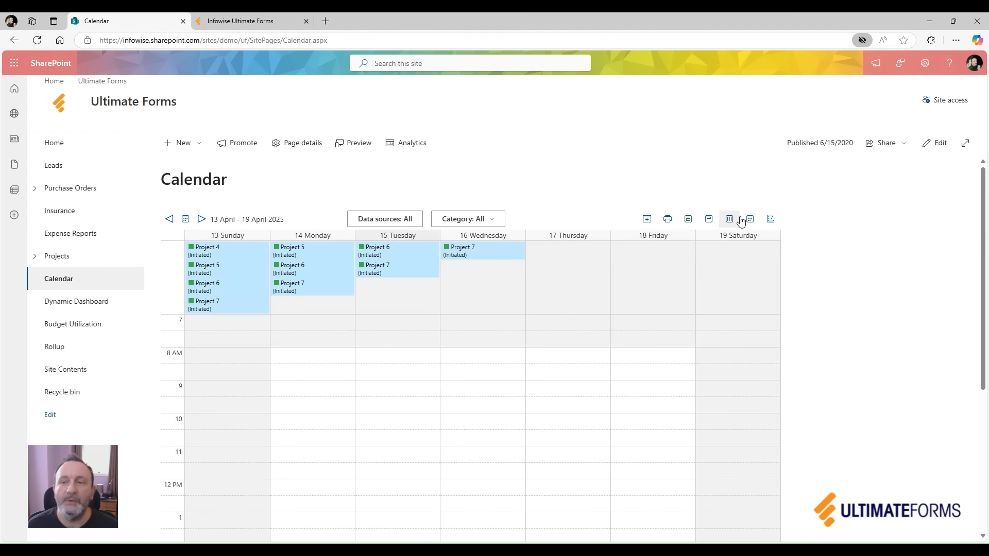
{"action": "left_click", "coordinate": [750, 219]}
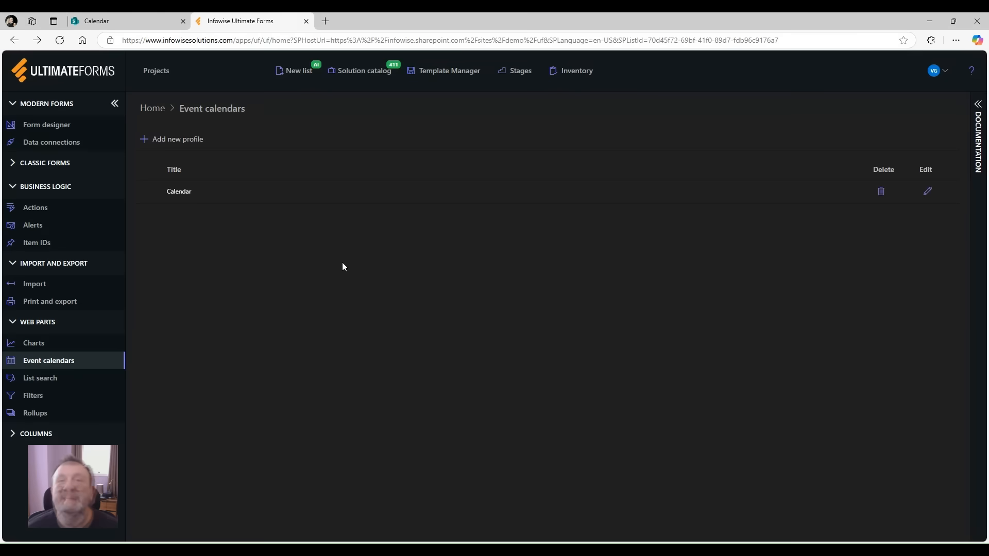
- Open the Calendar event calendar profile in edit mode
{"action": "left_click", "coordinate": [927, 191]}
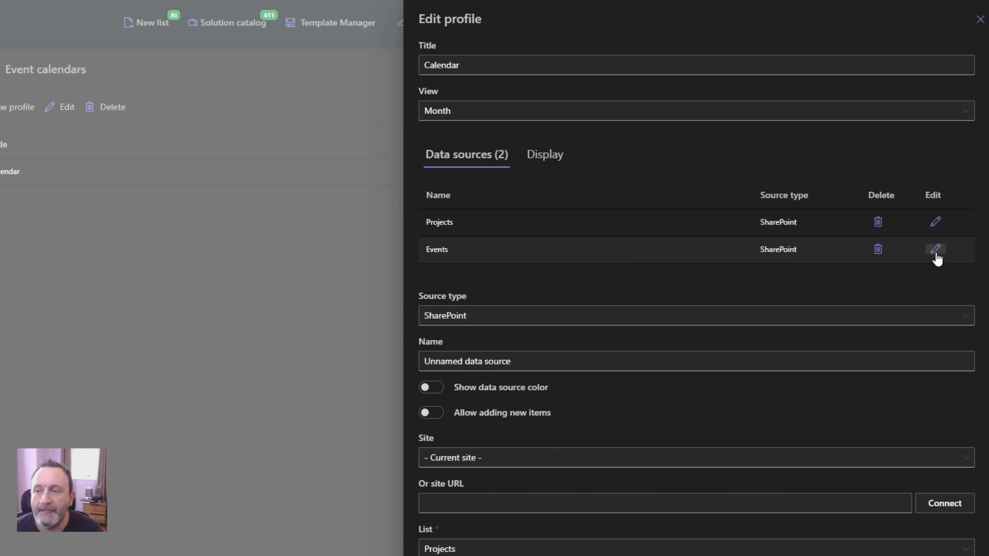
- Review the Events source's list, dates, hover columns and category, then view Display settings
{"action": "left_click", "coordinate": [935, 249]}
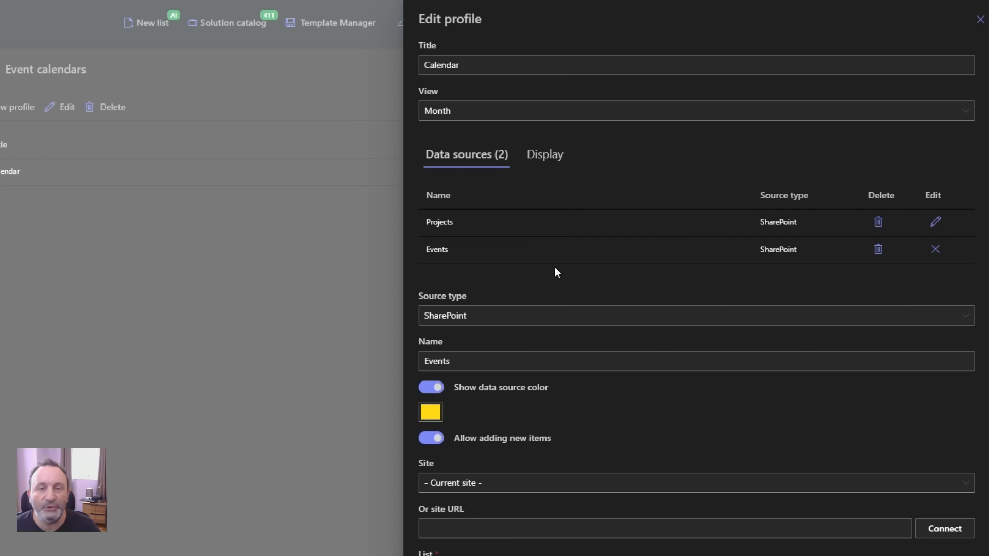
{"action": "mouse_move", "coordinate": [567, 410]}
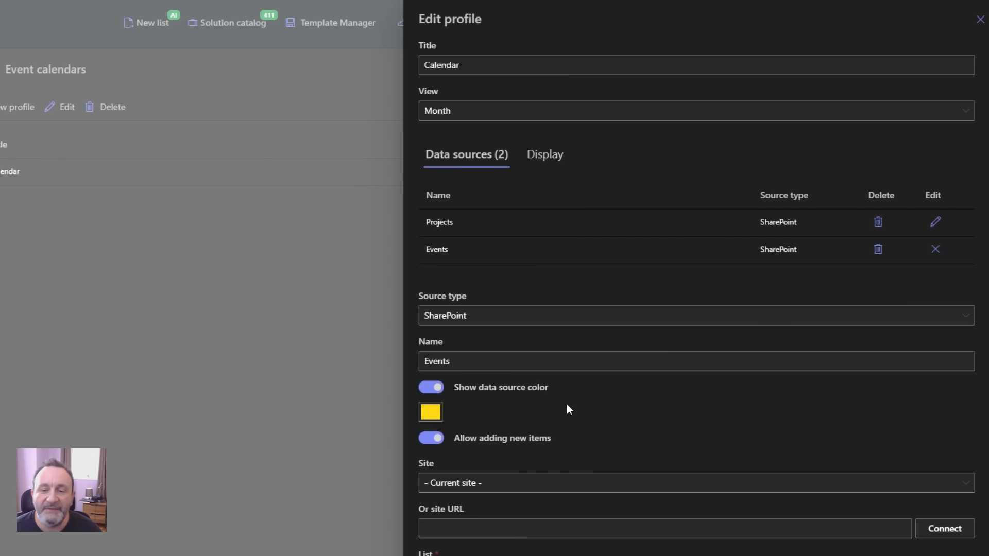
{"action": "scroll", "scroll_direction": "down", "scroll_amount": 3}
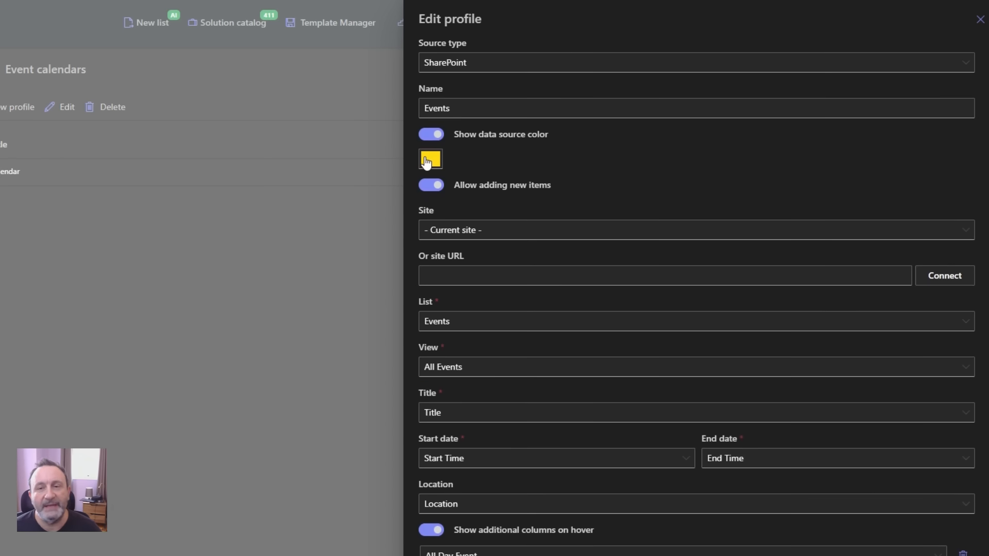
{"action": "mouse_move", "coordinate": [437, 218]}
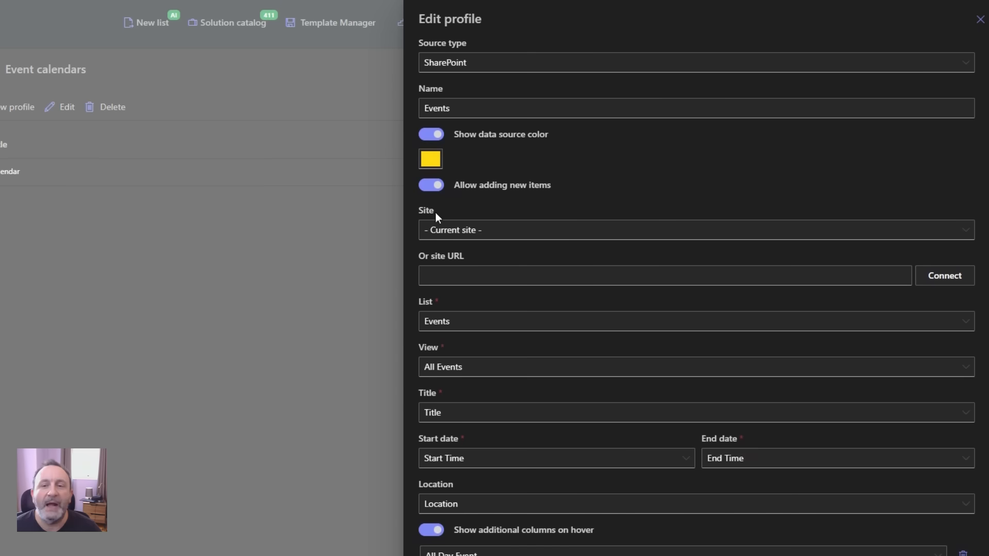
{"action": "mouse_move", "coordinate": [450, 212]}
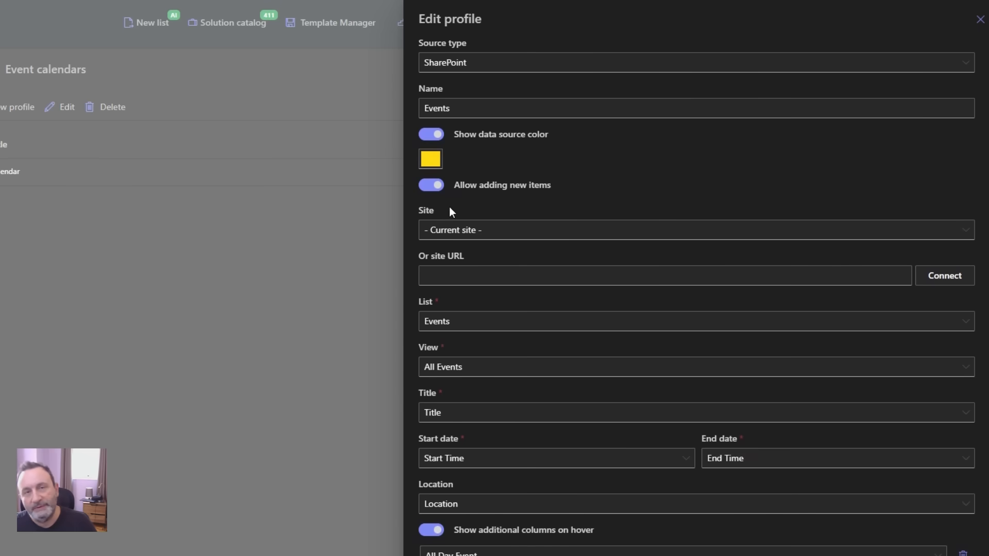
{"action": "mouse_move", "coordinate": [516, 205]}
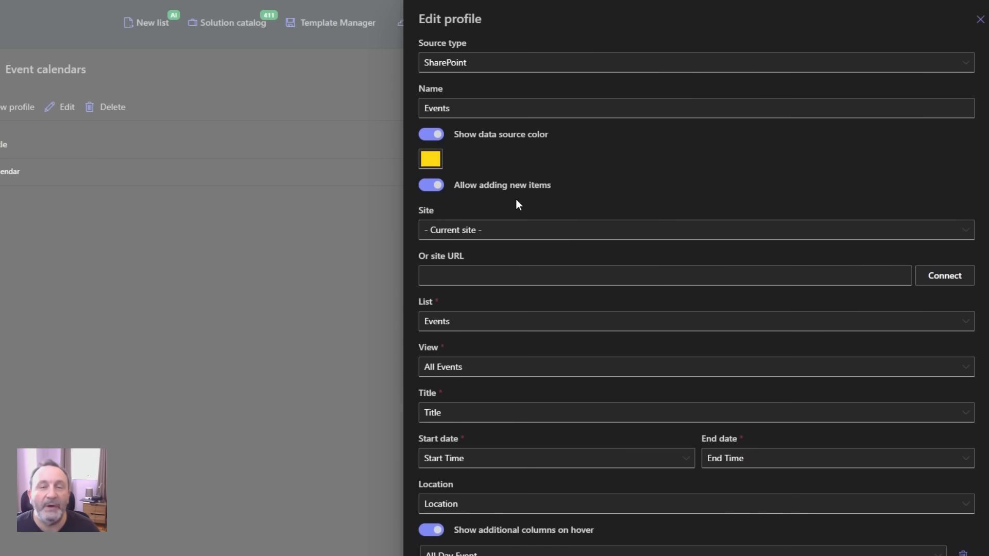
{"action": "scroll", "scroll_direction": "down", "scroll_amount": 3}
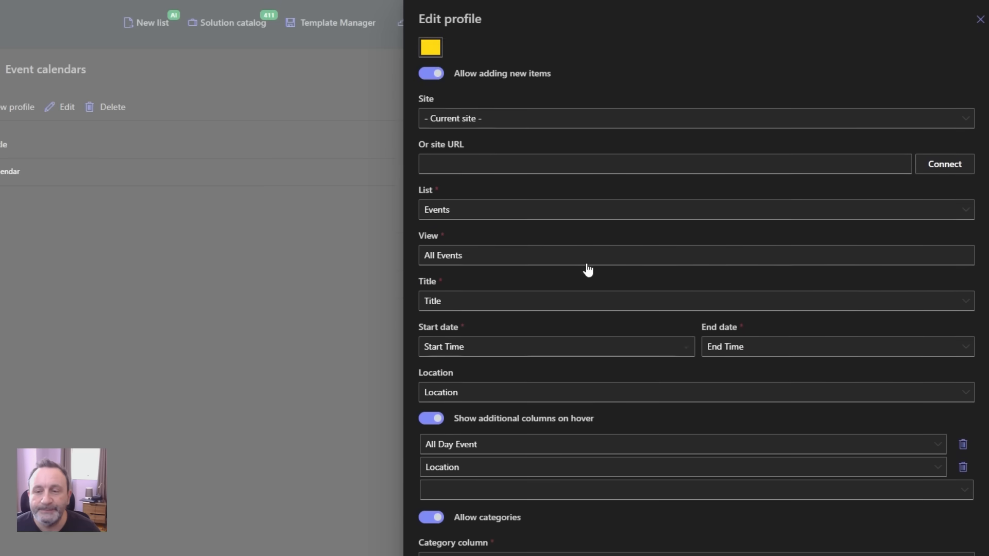
{"action": "scroll", "scroll_direction": "down", "scroll_amount": 3}
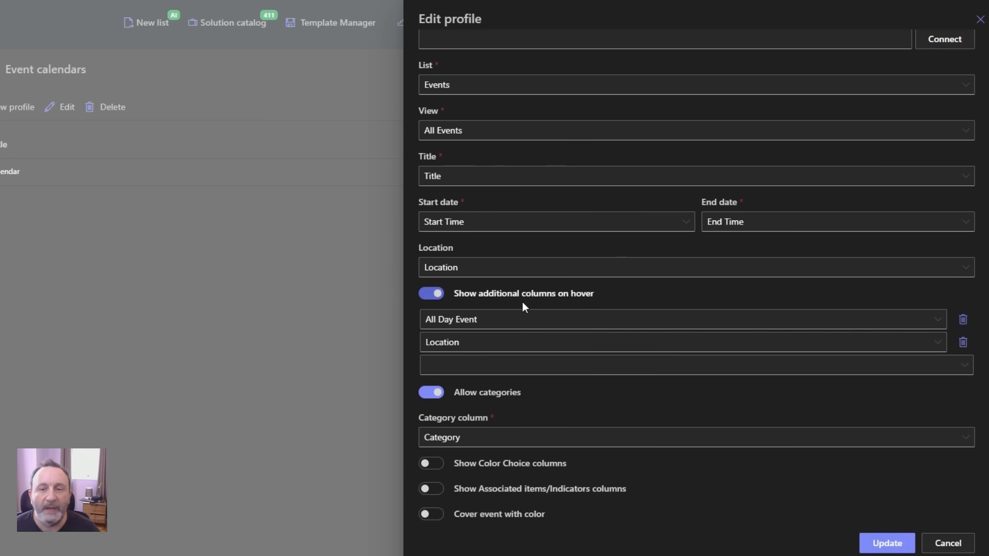
{"action": "mouse_move", "coordinate": [549, 130]}
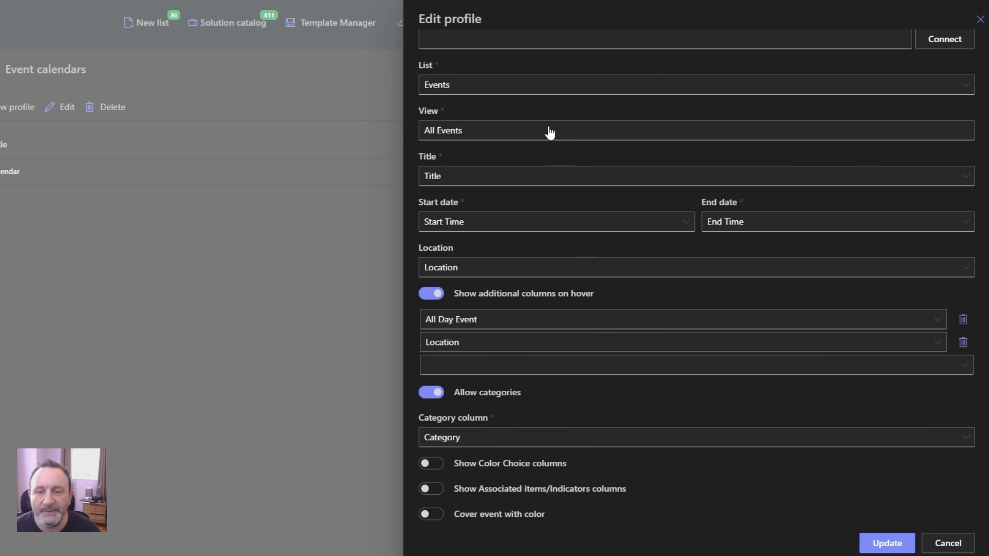
{"action": "mouse_move", "coordinate": [495, 365]}
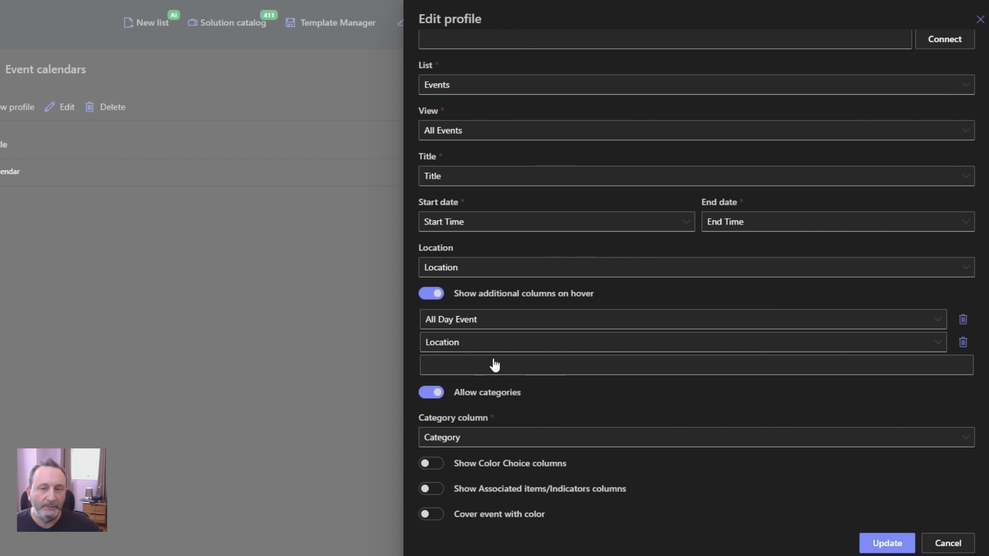
{"action": "mouse_move", "coordinate": [612, 356]}
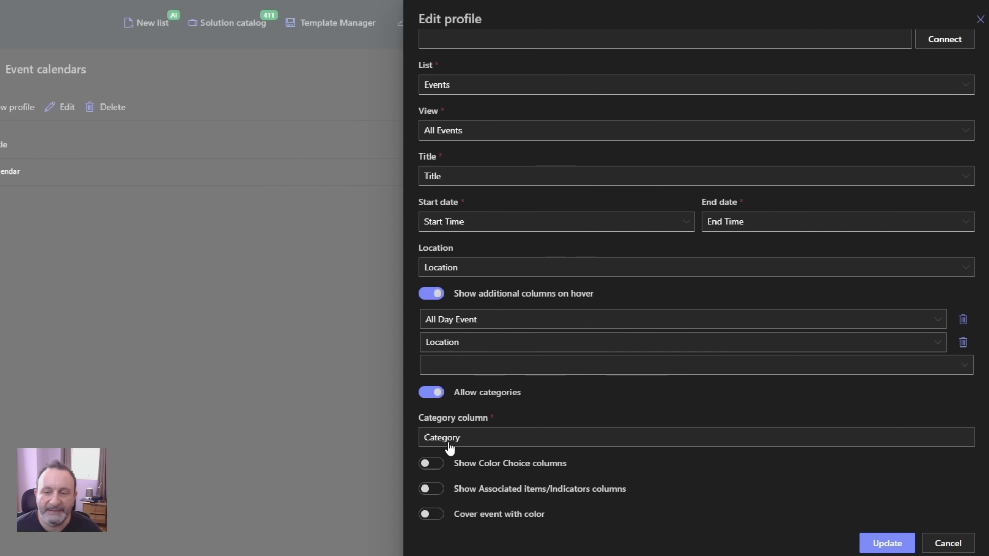
{"action": "left_click", "coordinate": [543, 155]}
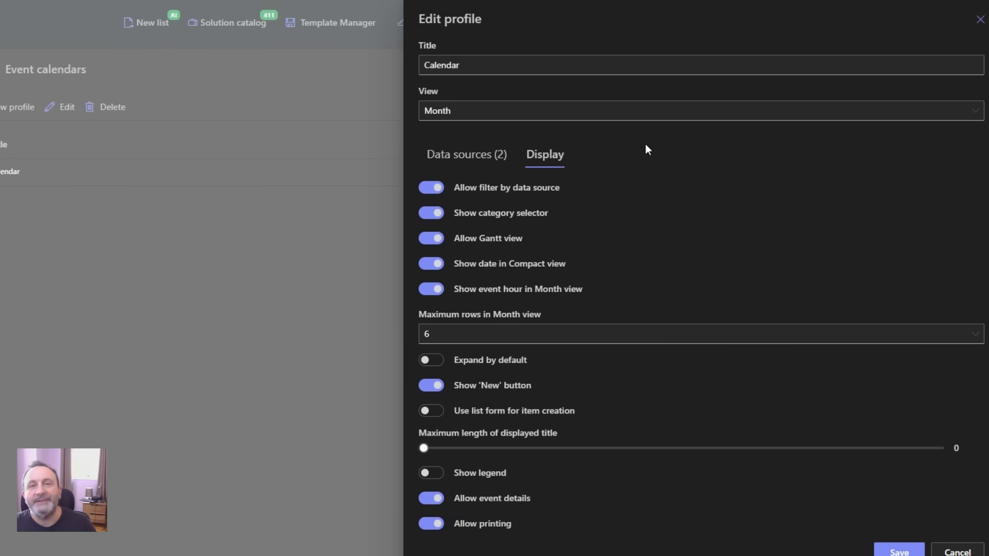